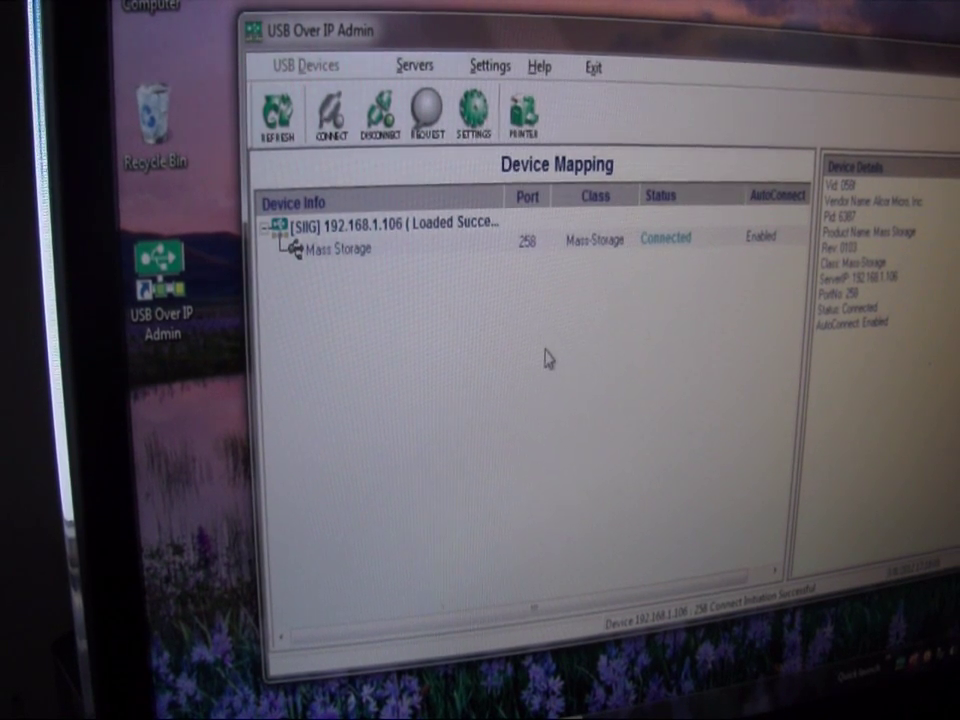
click(335, 248)
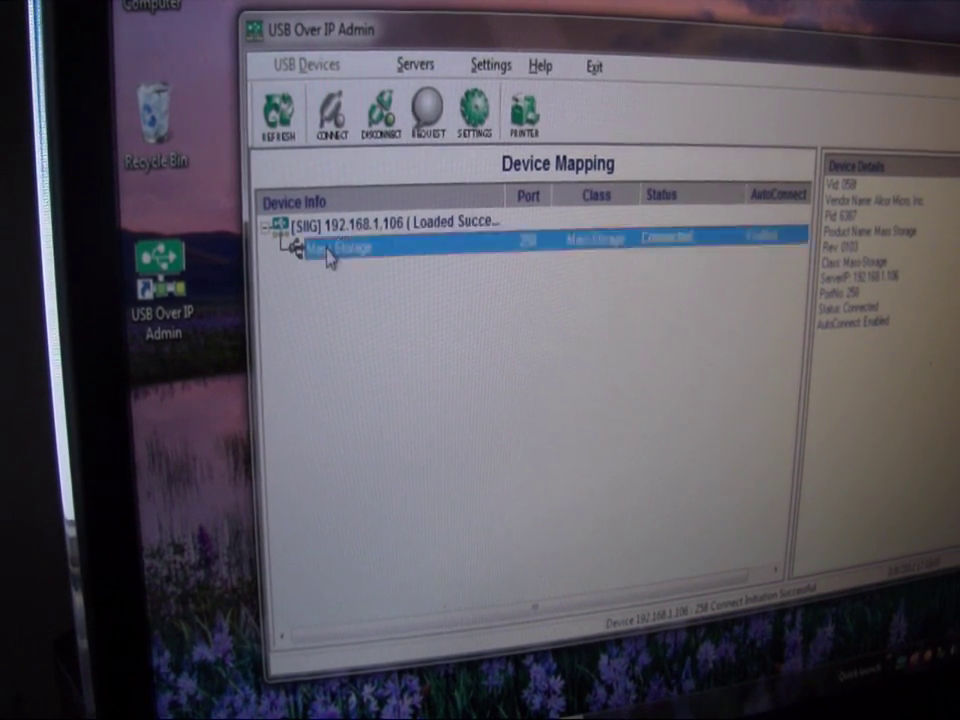